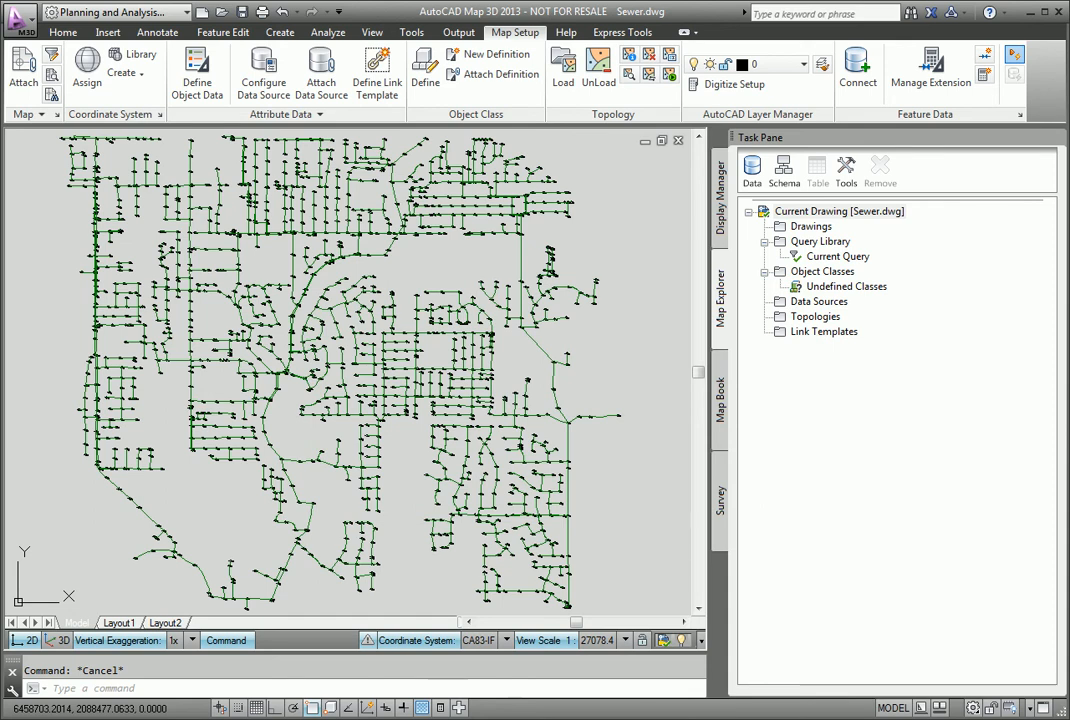
pyautogui.moveTo(700, 238)
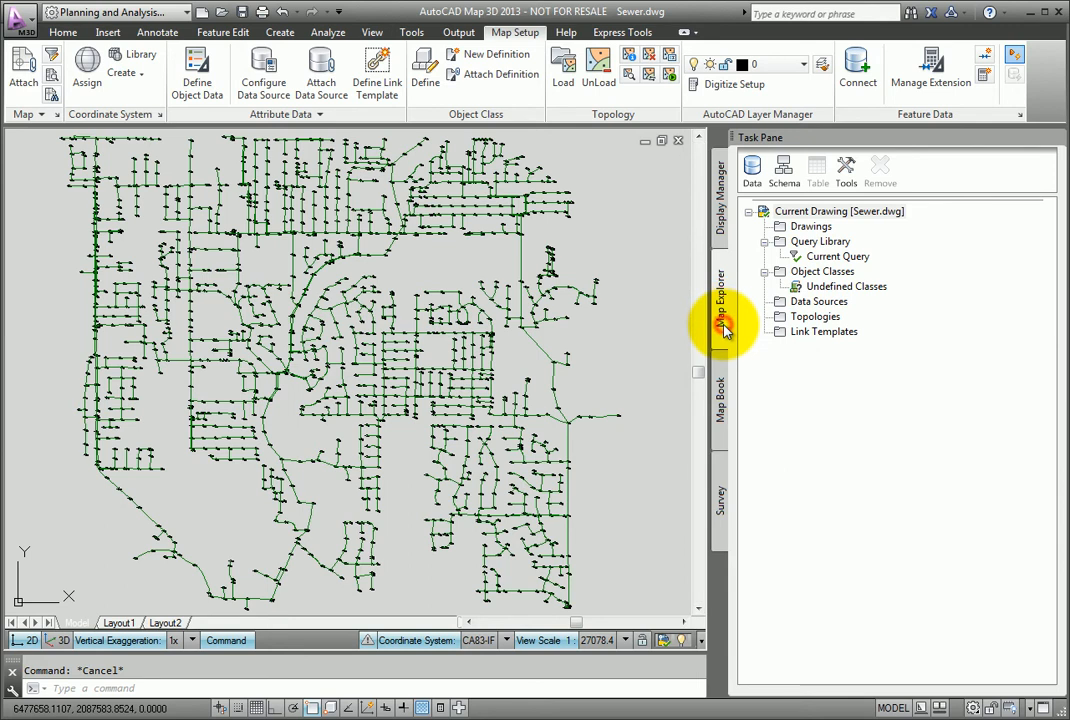
pyautogui.moveTo(884, 374)
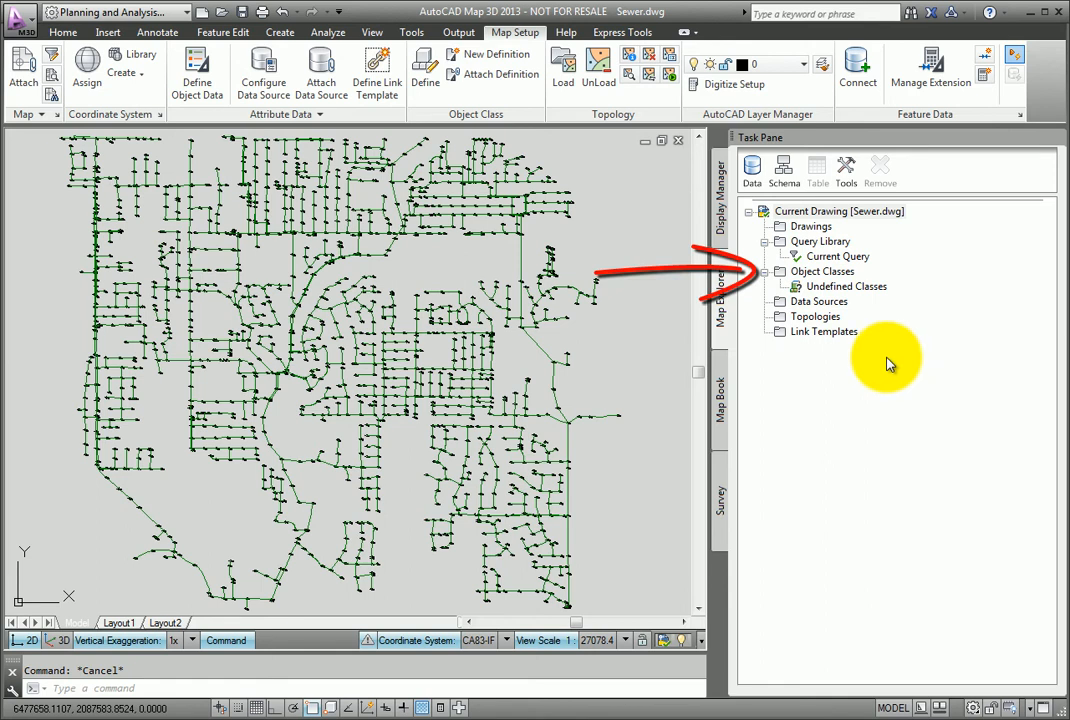
# Select Object Classes in Map Explorer so the Classification ribbon tab appears
pyautogui.click(822, 272)
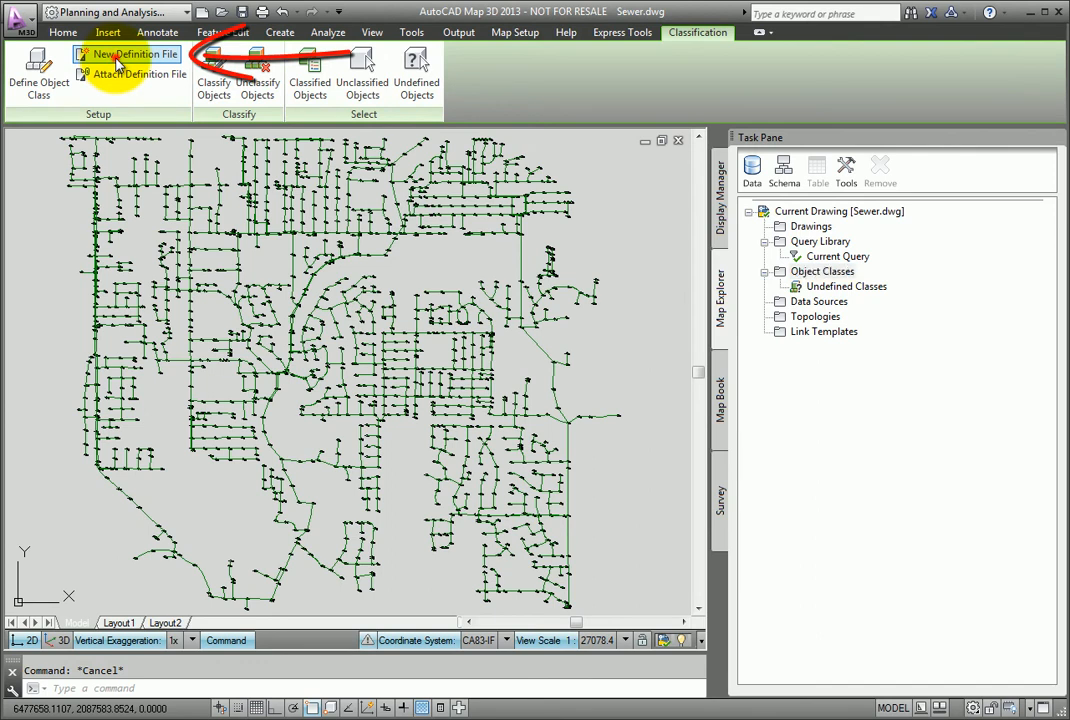
# Attempt a New Definition File, dismiss the insufficient privileges warning, and show the Map Setup tools
pyautogui.click(134, 52)
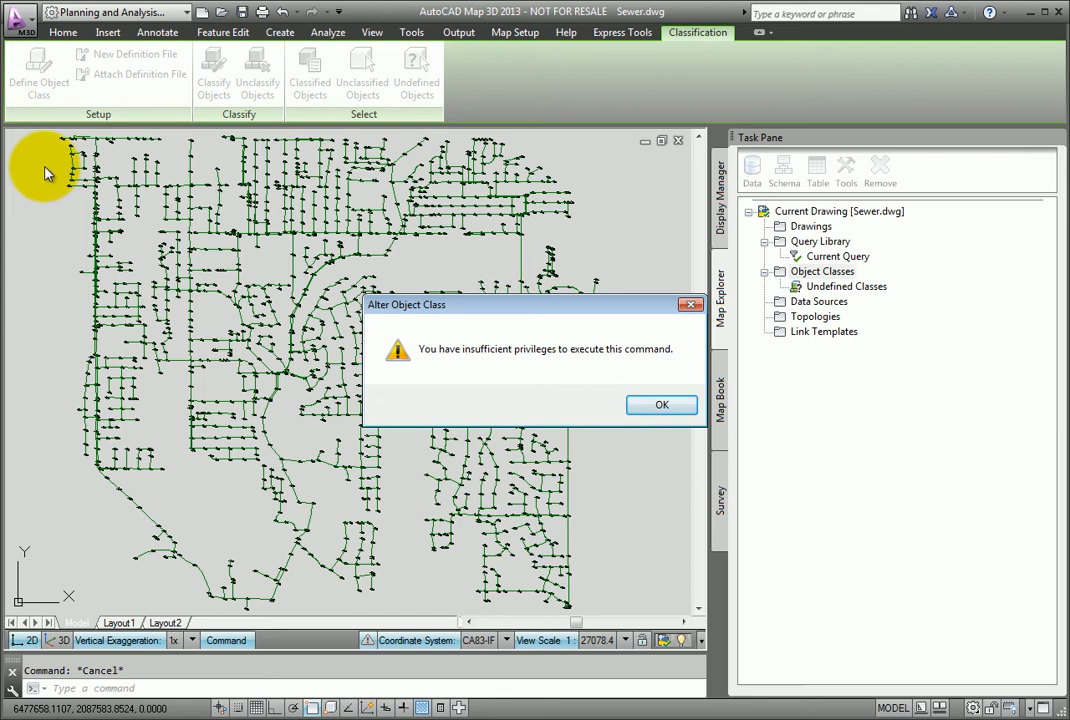
pyautogui.moveTo(692, 304)
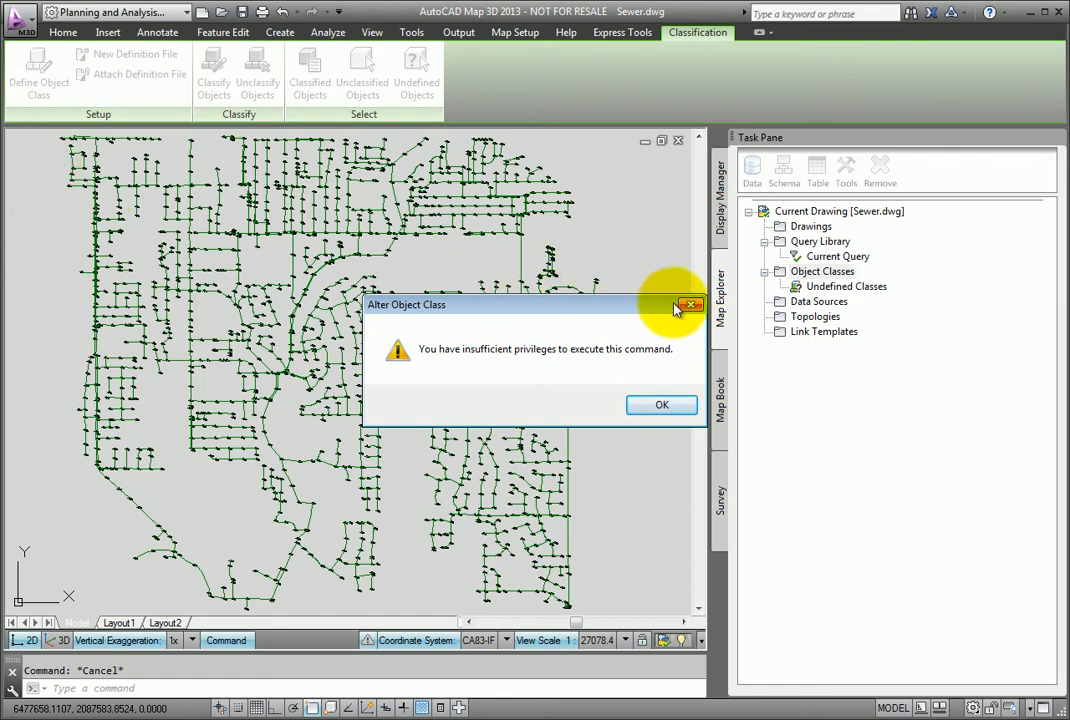
pyautogui.click(692, 304)
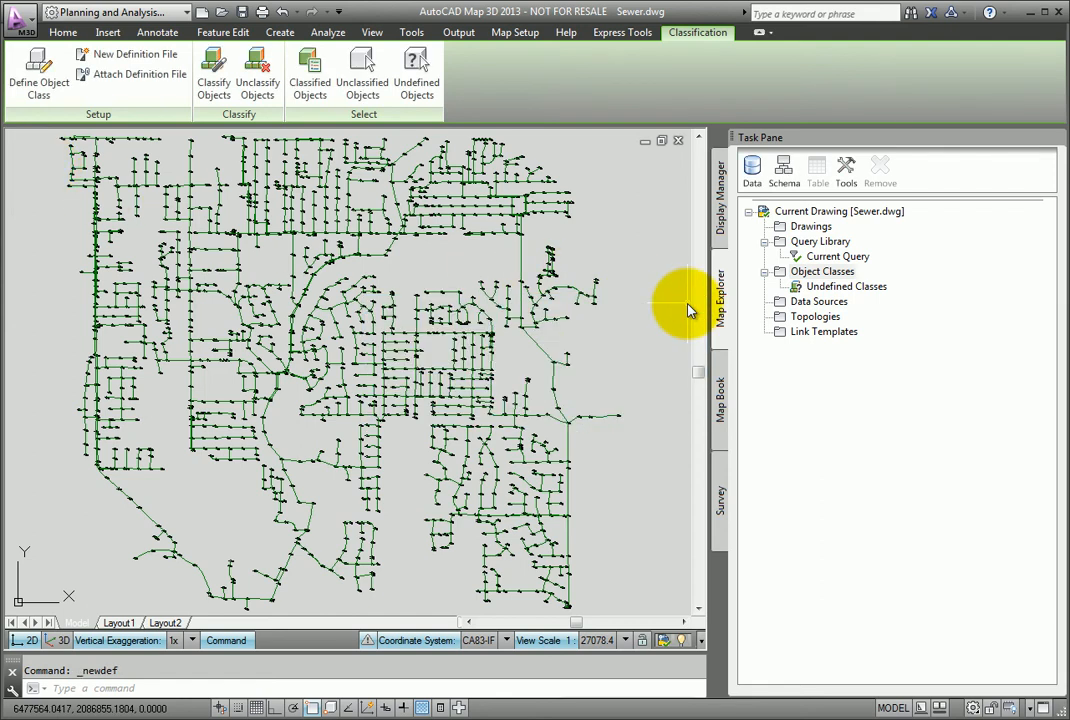
pyautogui.moveTo(660, 268)
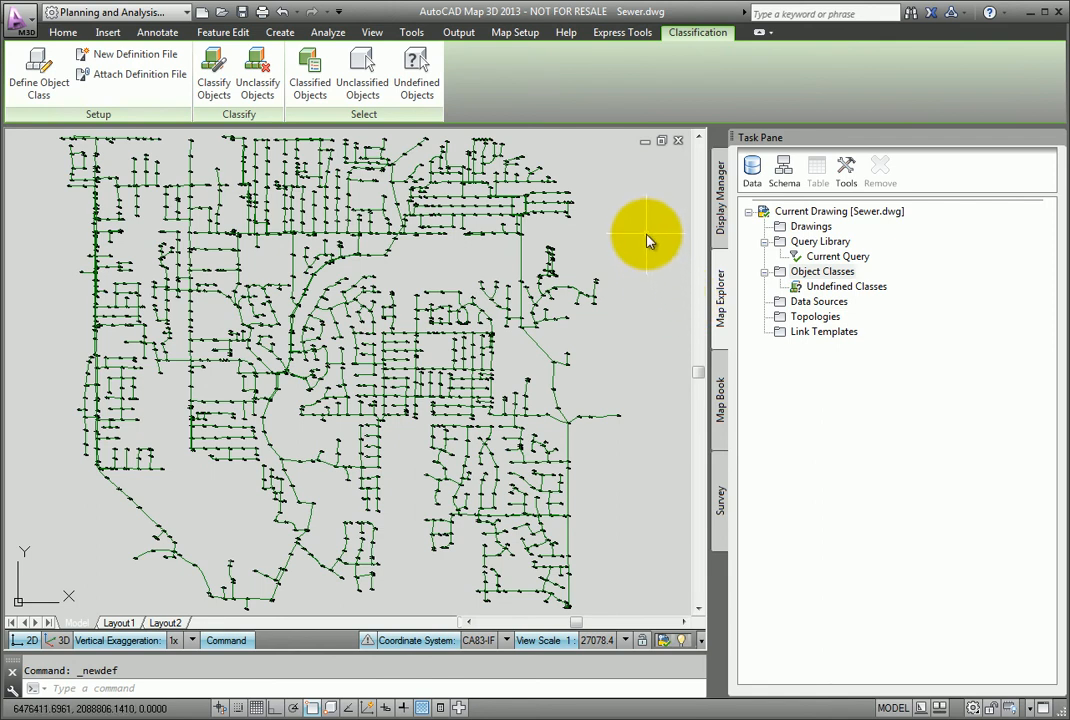
pyautogui.moveTo(620, 224)
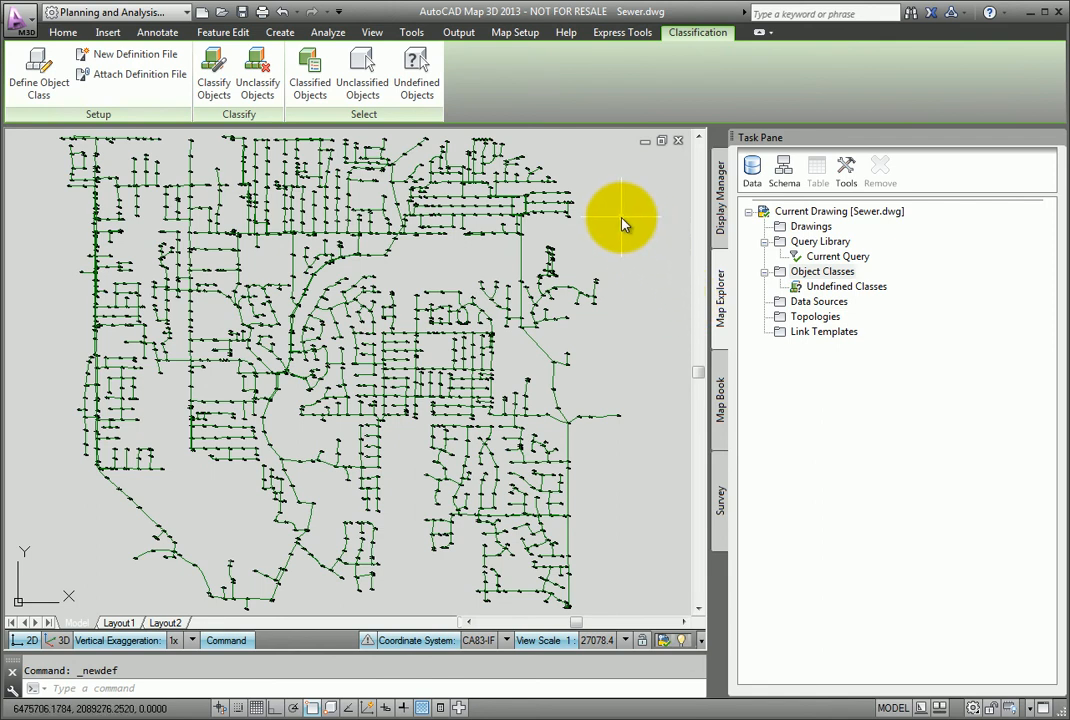
pyautogui.moveTo(572, 108)
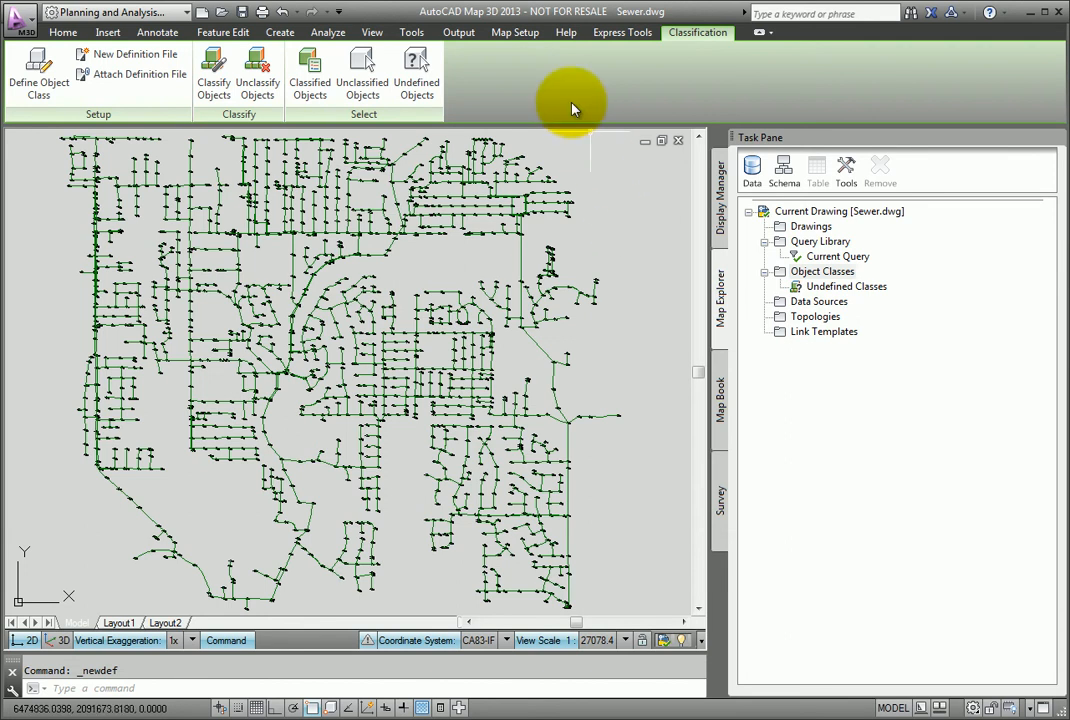
pyautogui.click(514, 32)
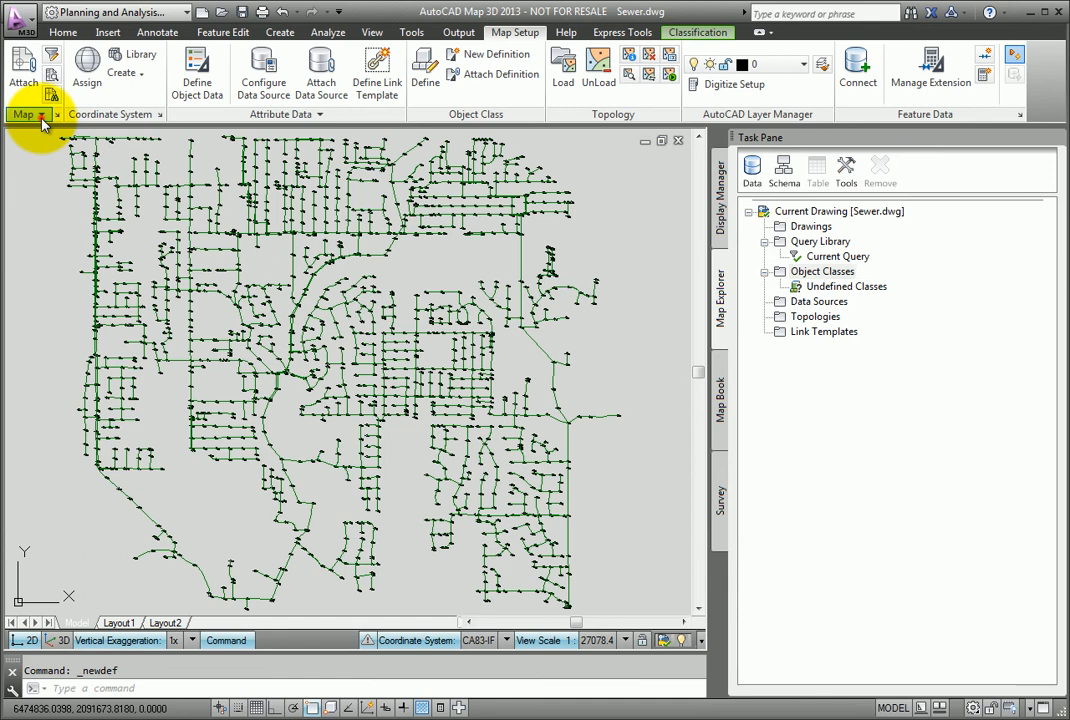
pyautogui.click(28, 114)
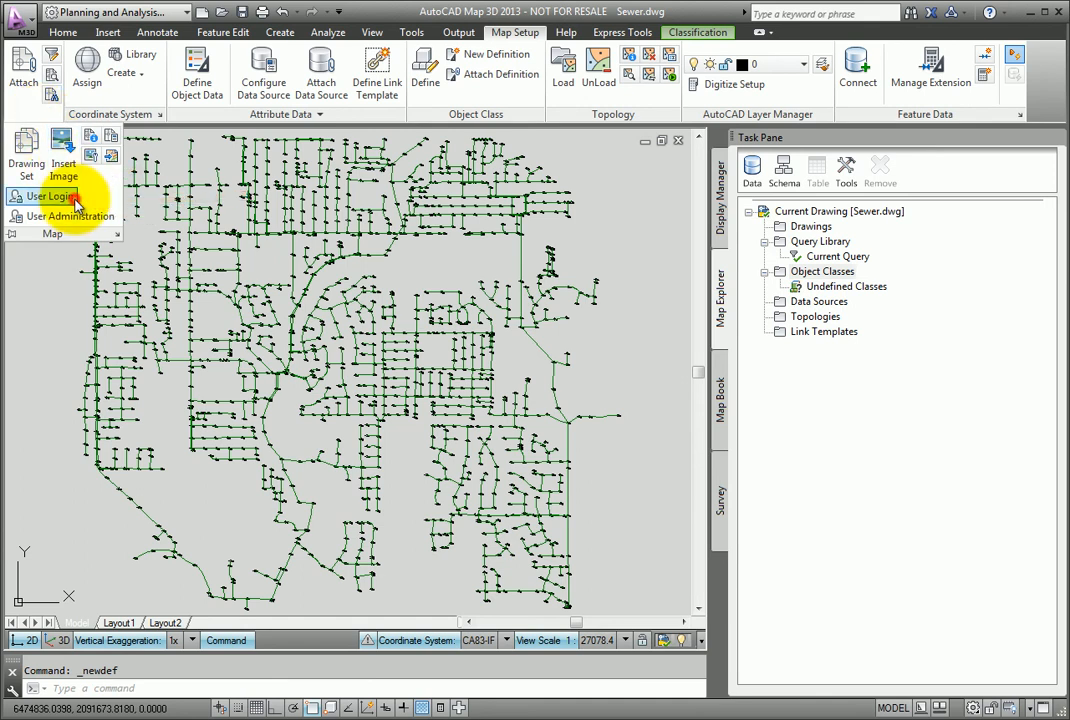
pyautogui.click(48, 196)
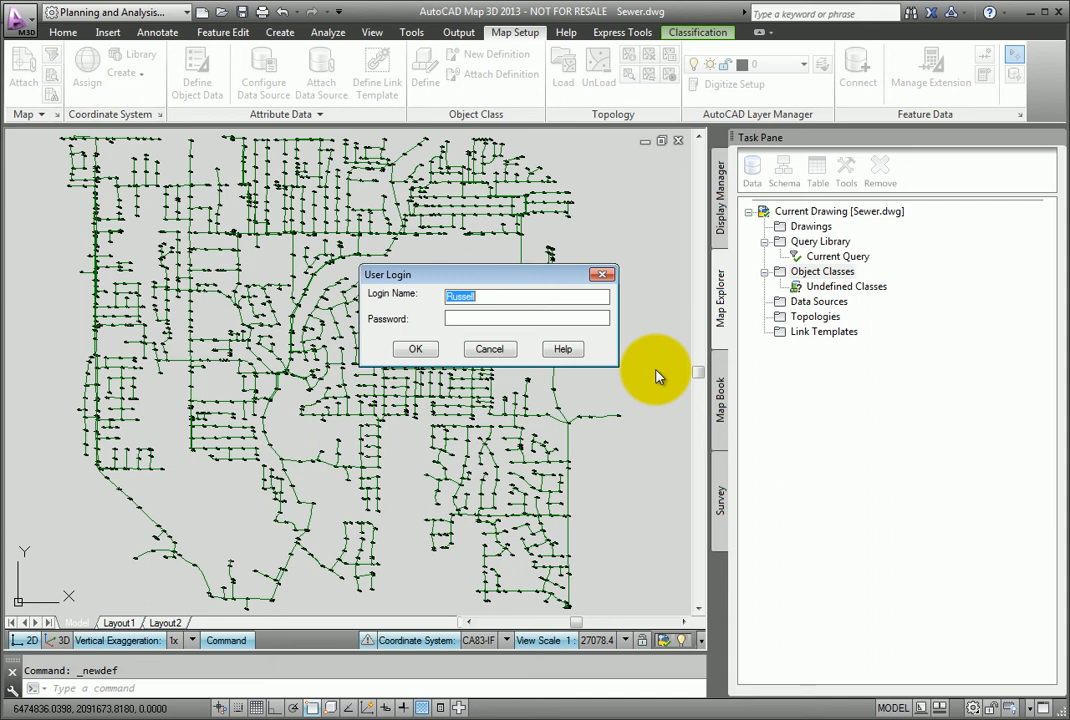
pyautogui.write('superuser')
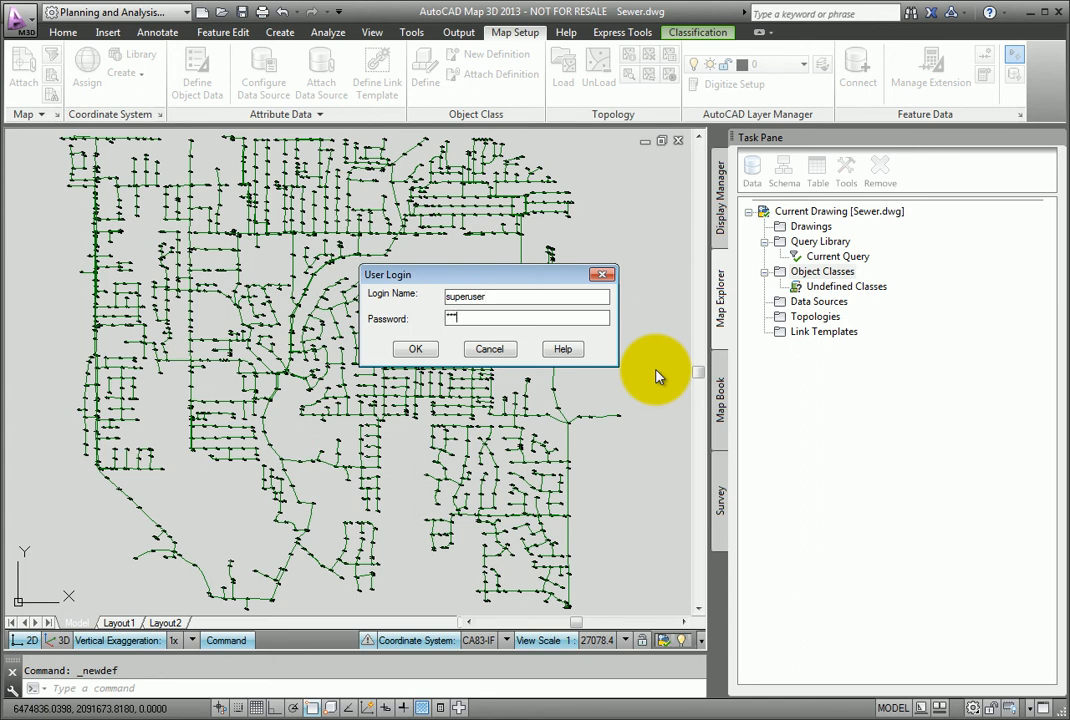
pyautogui.write('password')
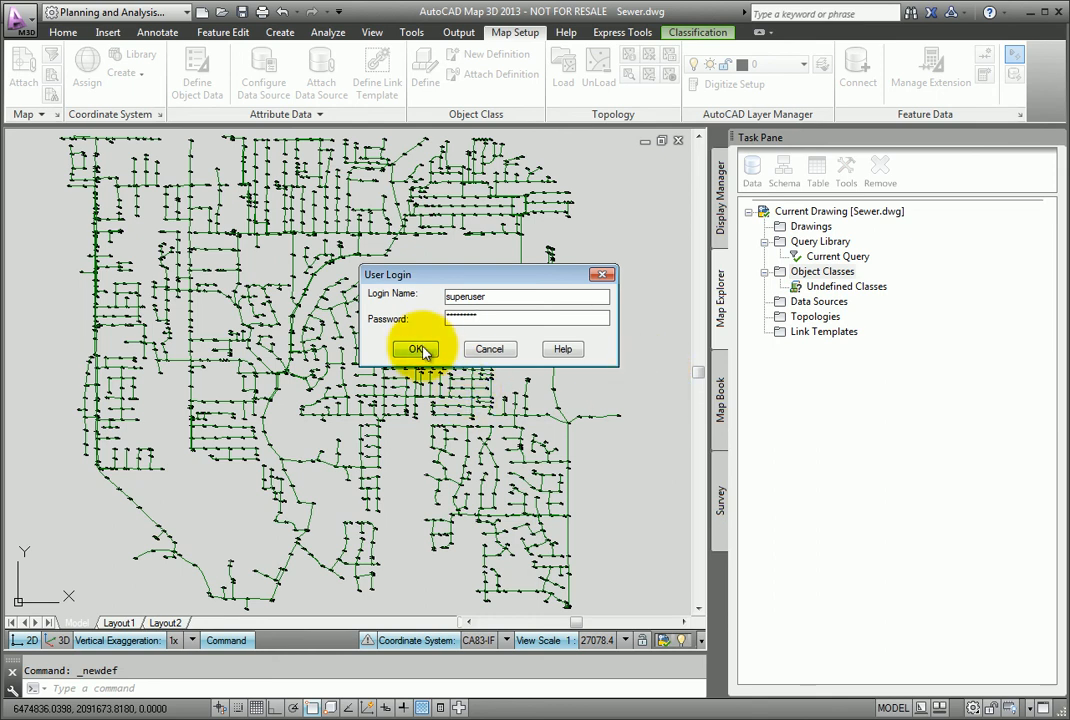
pyautogui.click(420, 348)
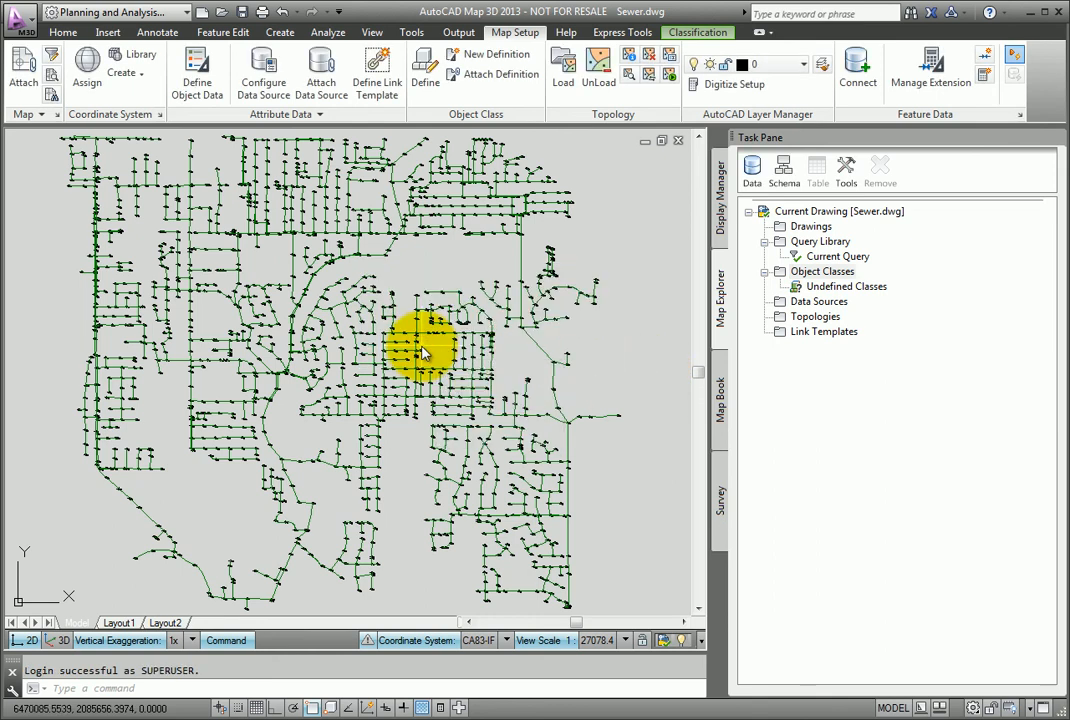
pyautogui.moveTo(640, 496)
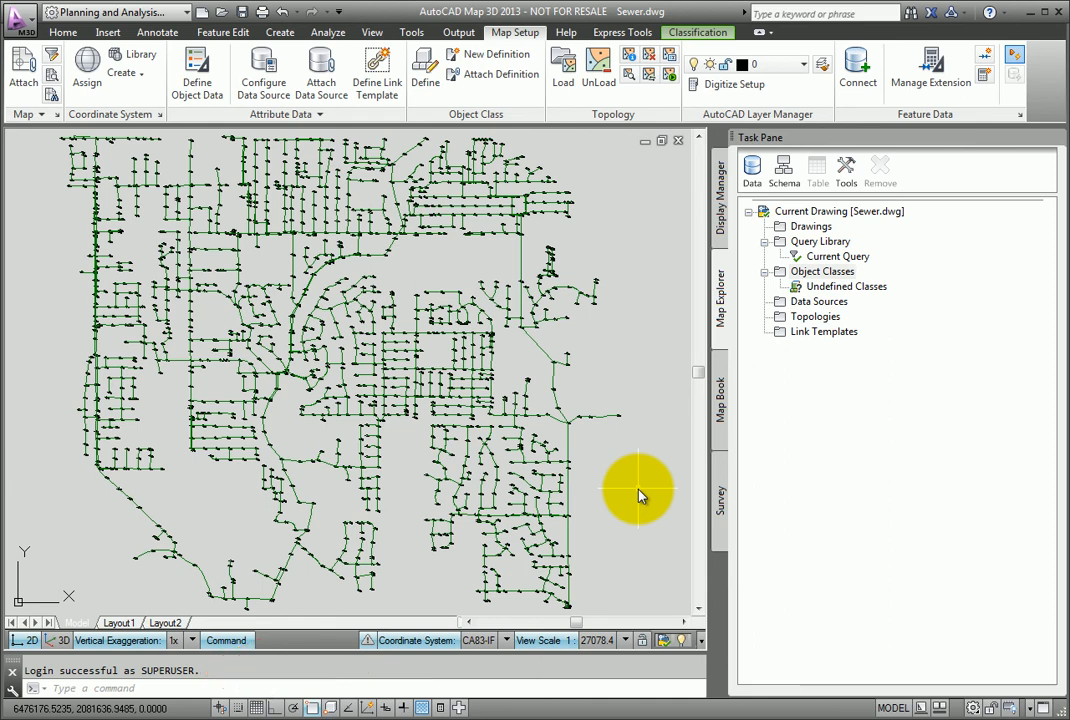
# Start a New Definition File from the Classification tab and name it 'Sewer' in the save dialog
pyautogui.click(820, 272)
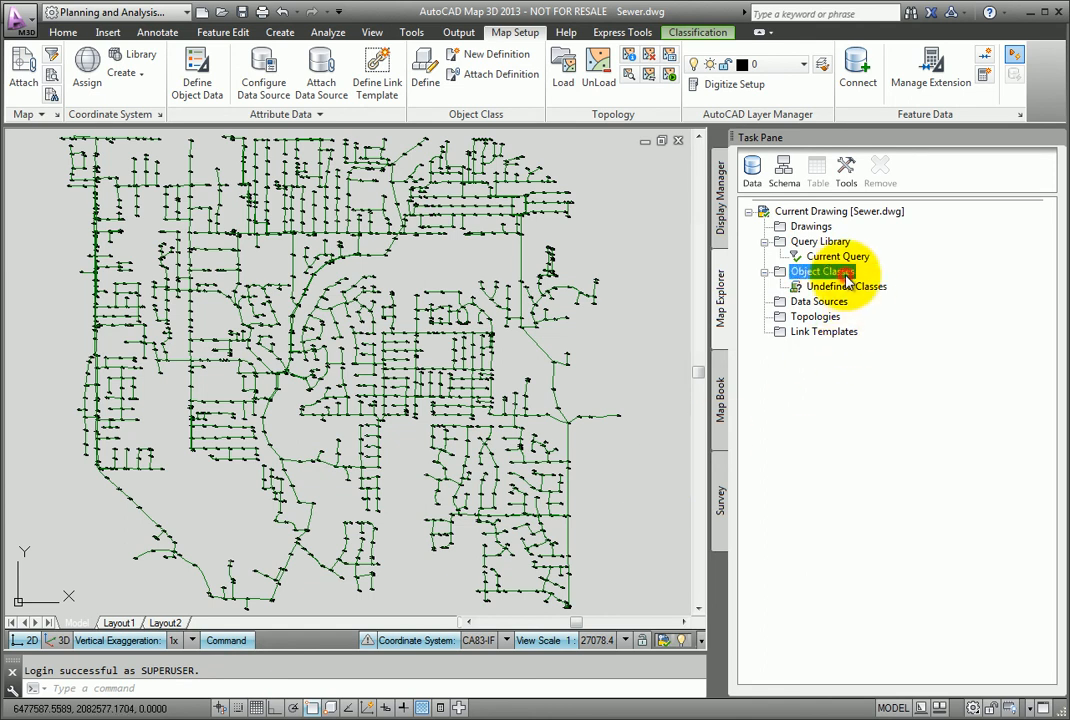
pyautogui.click(698, 32)
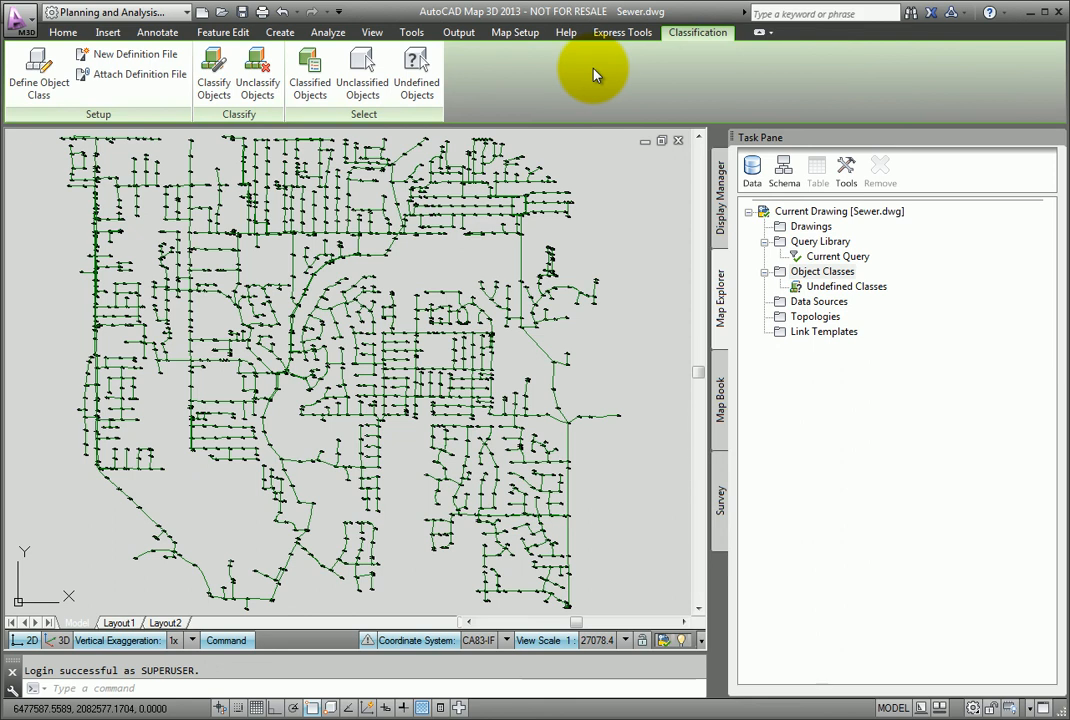
pyautogui.moveTo(170, 100)
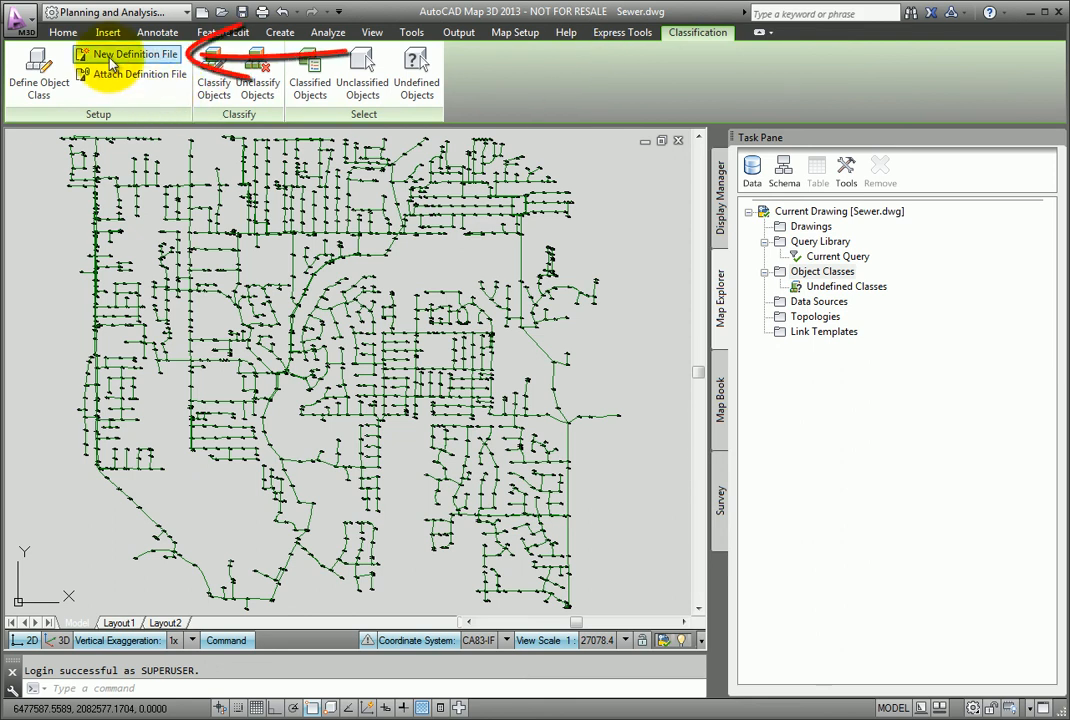
pyautogui.click(132, 54)
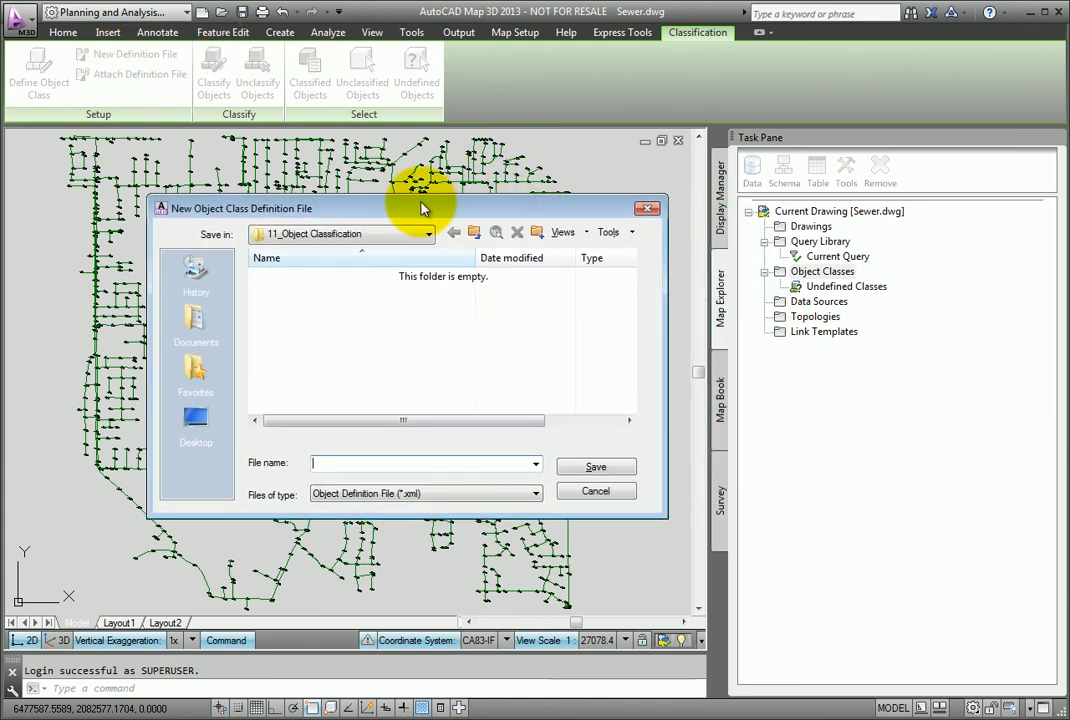
pyautogui.moveTo(648, 572)
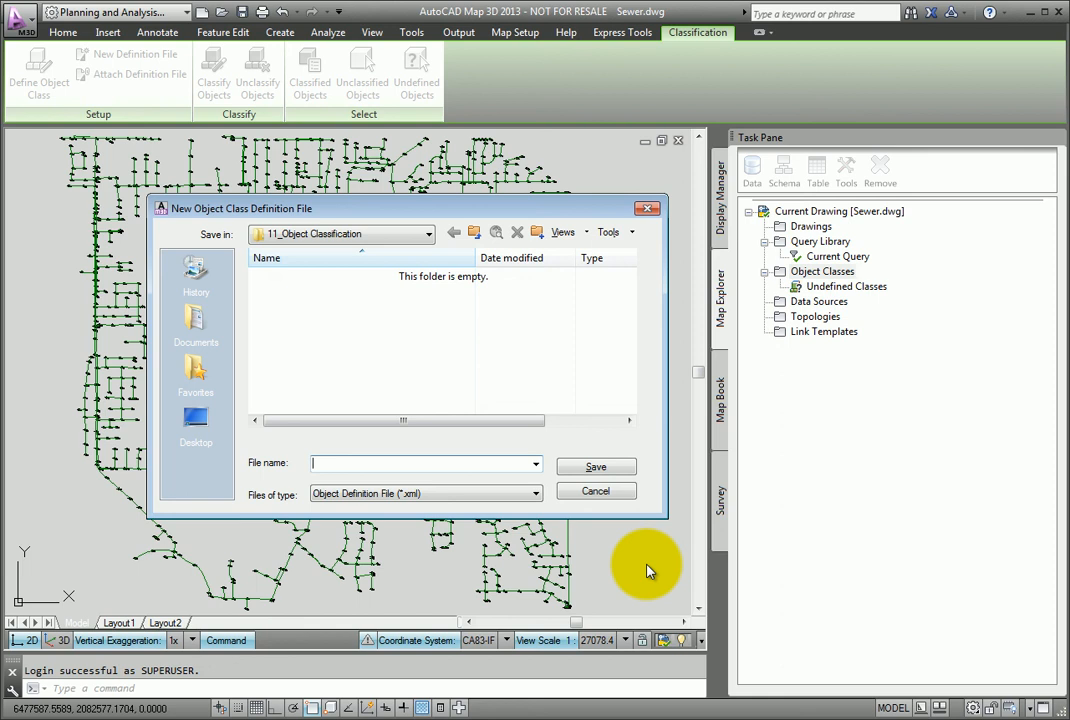
pyautogui.write('s')
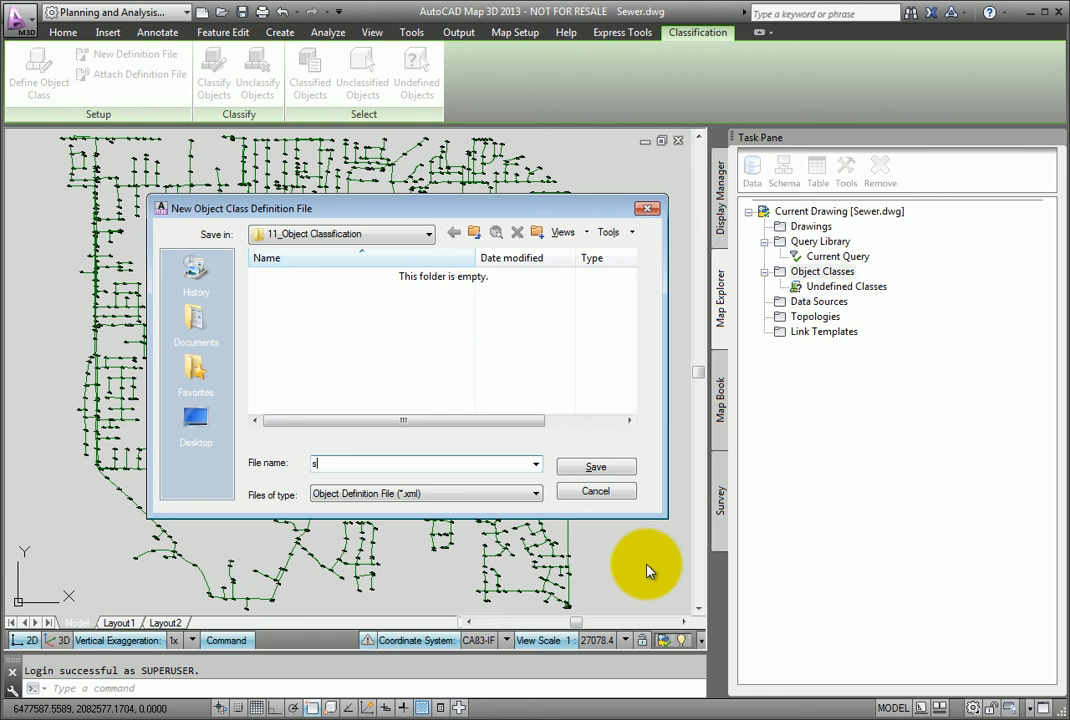
pyautogui.write('ewer')
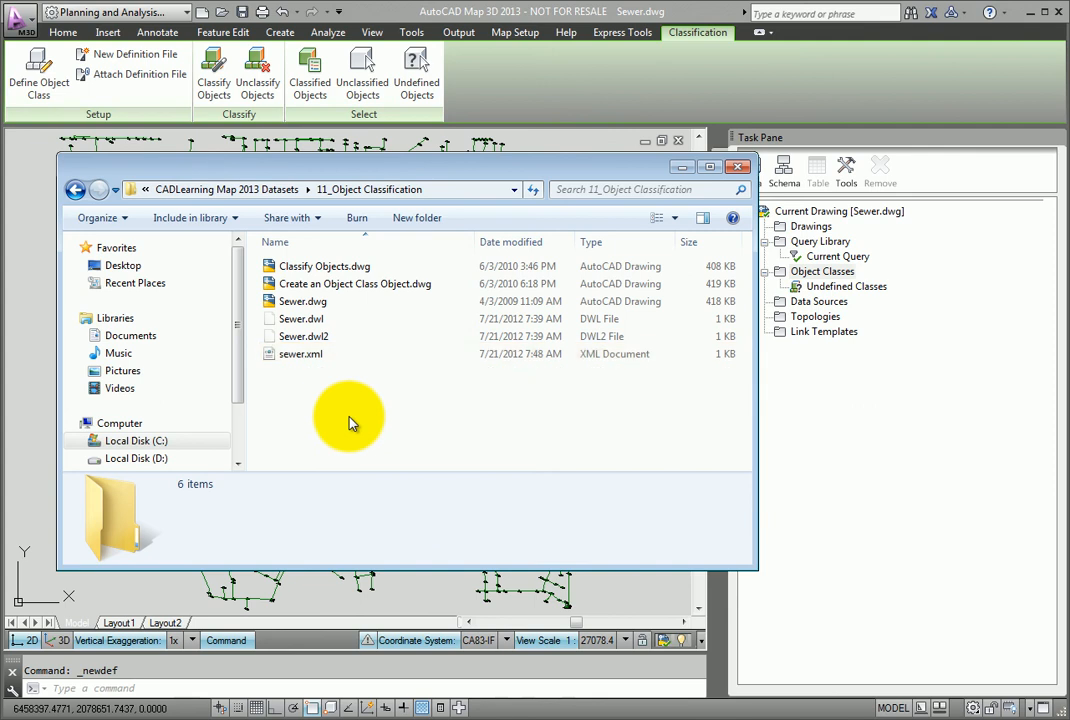
pyautogui.moveTo(324, 450)
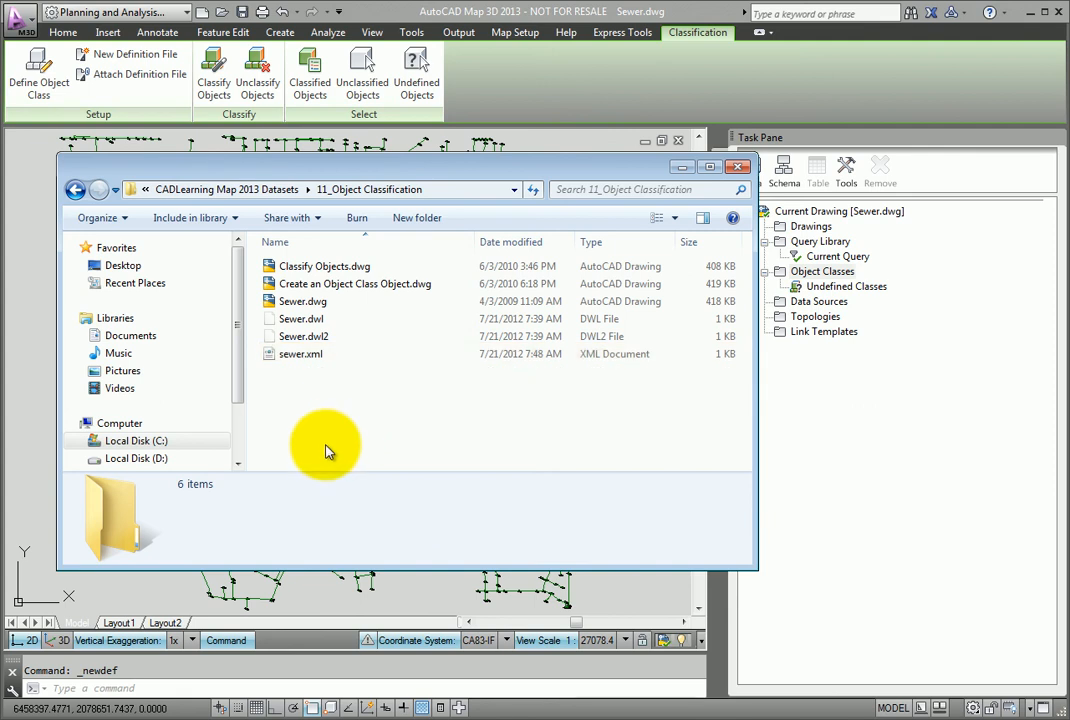